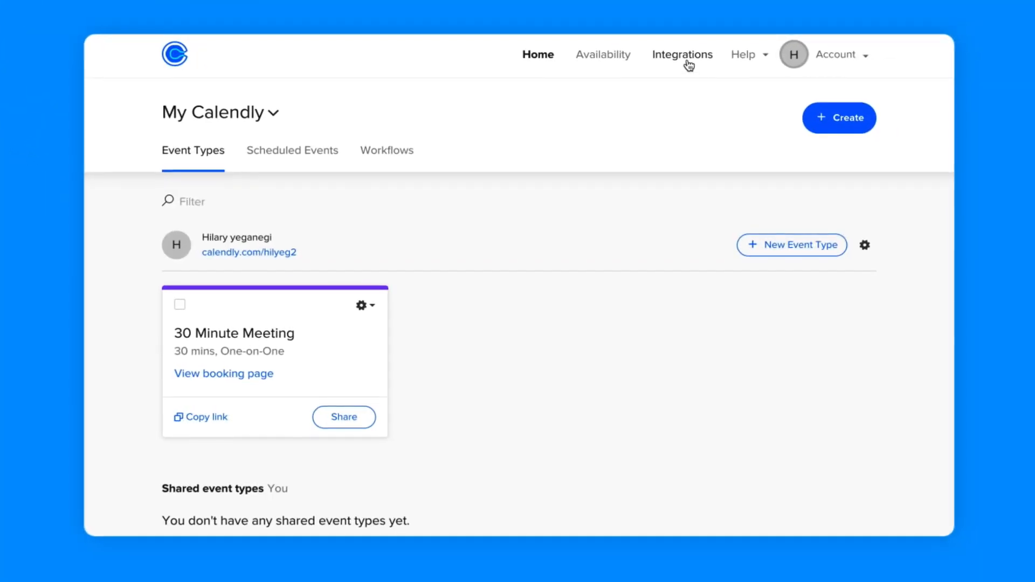
From Integrations, choose HubSpot and begin connecting Calendly to it
{"action": "left_click", "coordinate": [682, 54]}
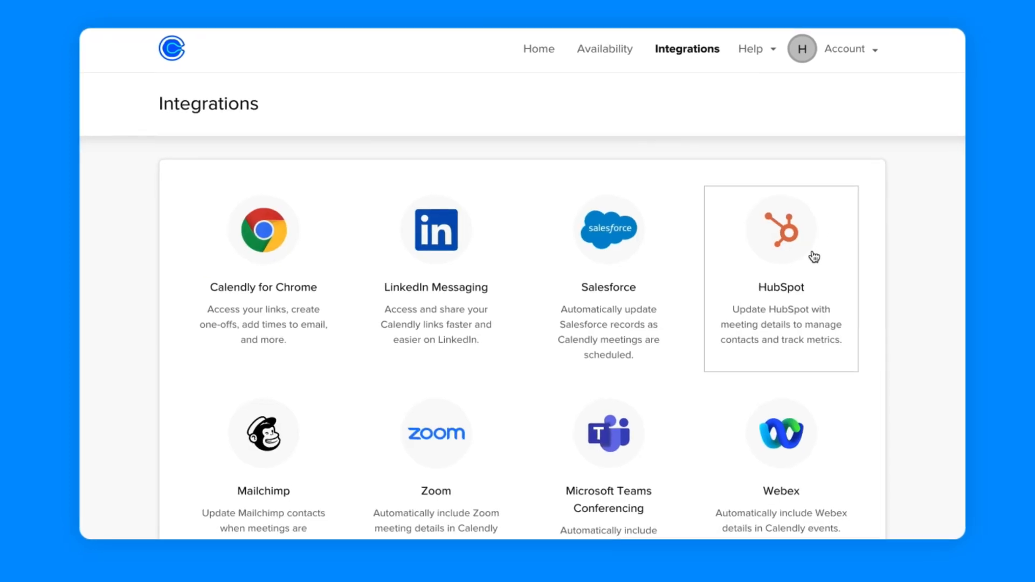
{"action": "left_click", "coordinate": [780, 229]}
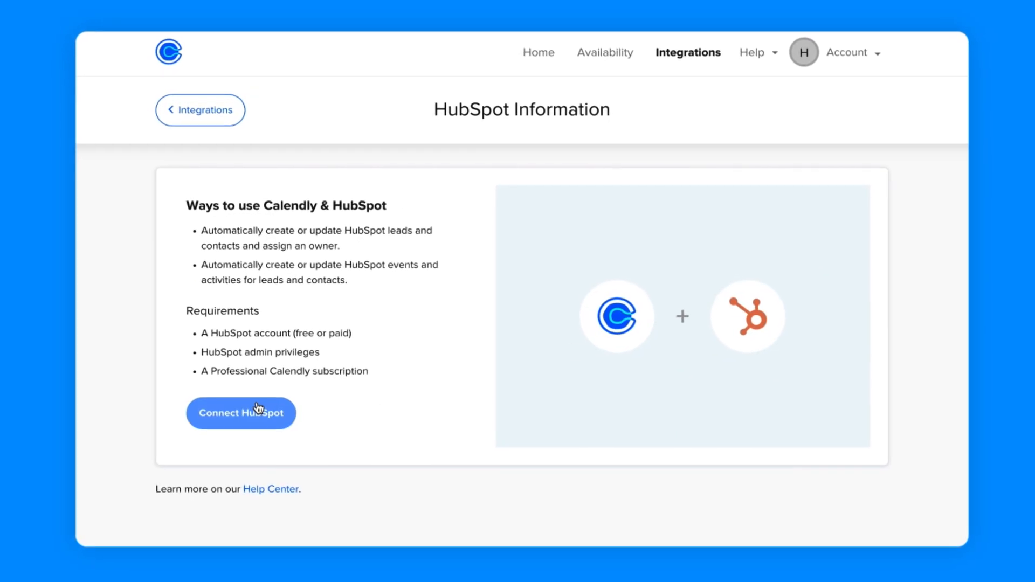
{"action": "left_click", "coordinate": [240, 413]}
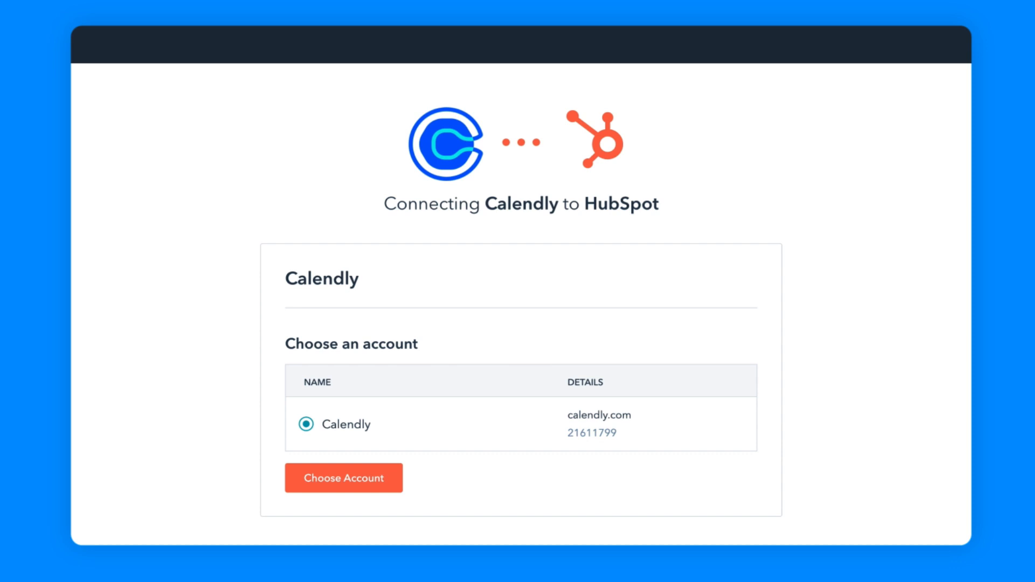
Choose the Calendly account in HubSpot to complete the link
{"action": "left_click", "coordinate": [343, 478]}
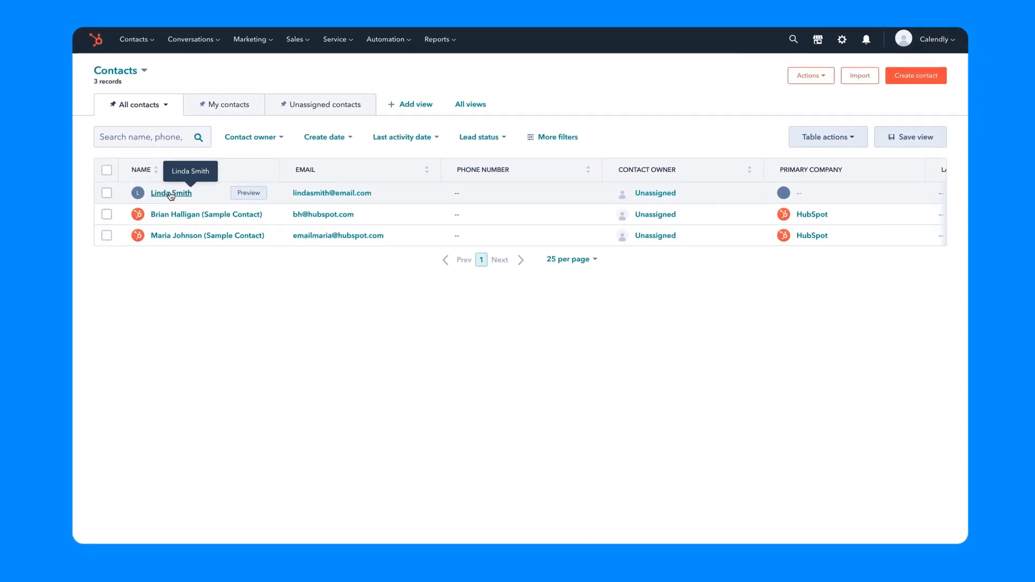
{"action": "left_click", "coordinate": [170, 193]}
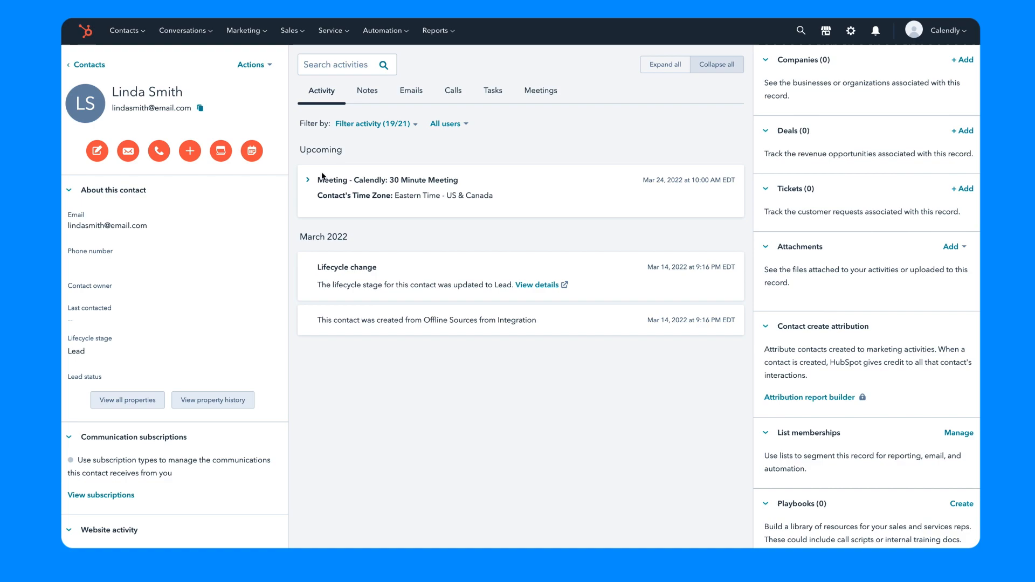
{"action": "left_click", "coordinate": [308, 180]}
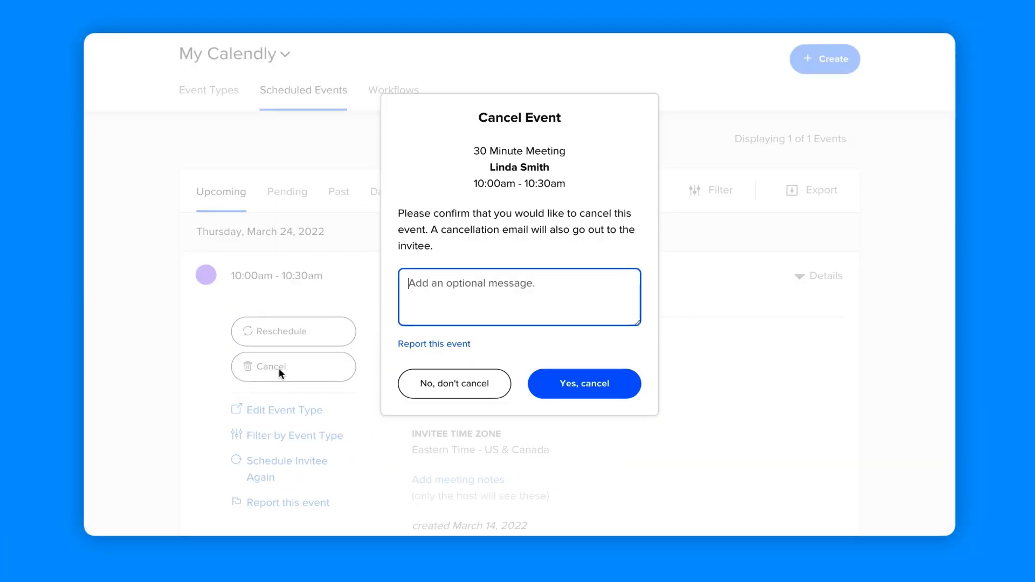
{"action": "left_click", "coordinate": [584, 384]}
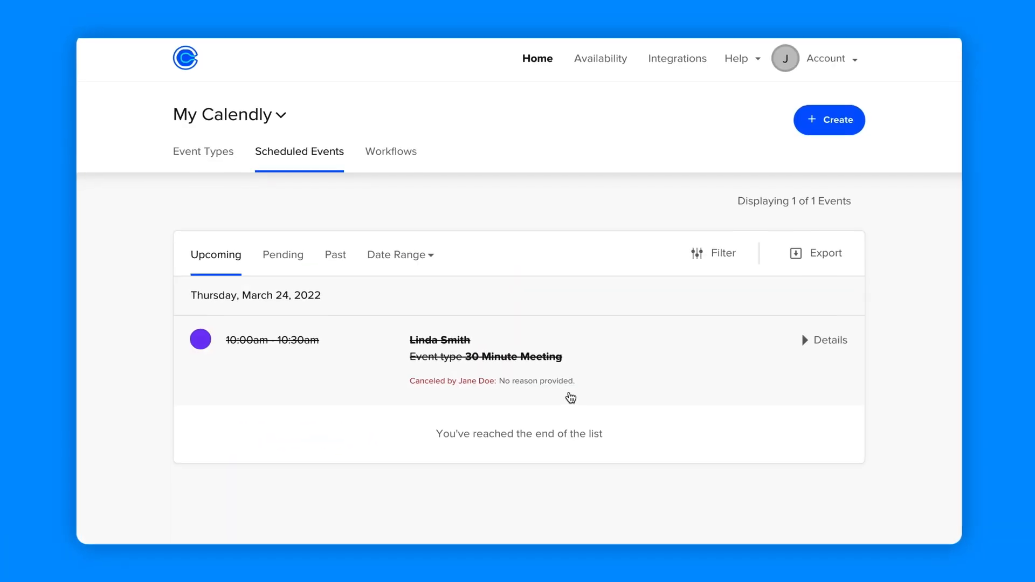